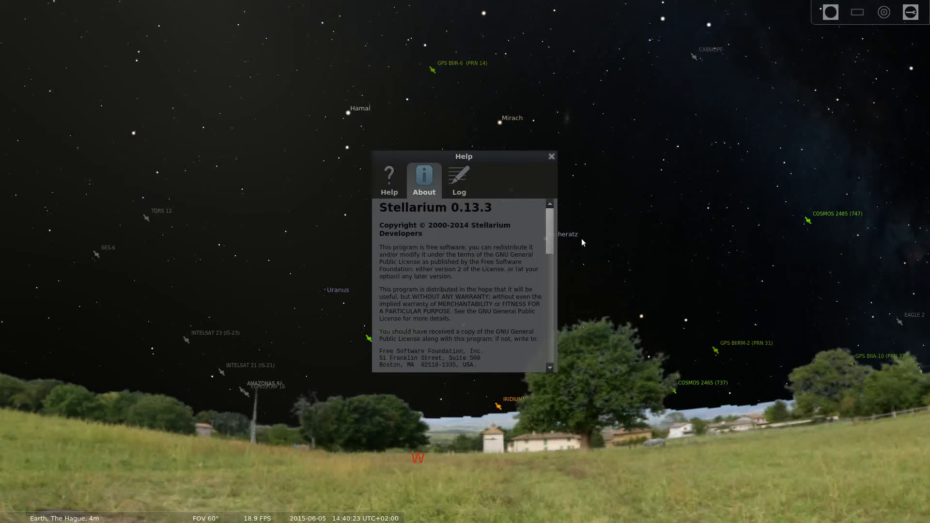
pyautogui.moveTo(550, 157)
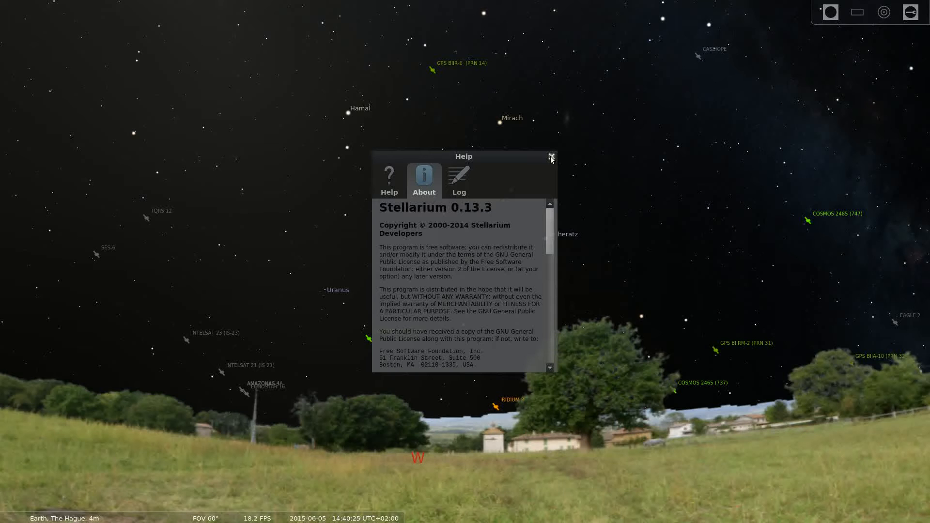
# Close the About window, leaving the daytime south-facing field view
pyautogui.click(550, 157)
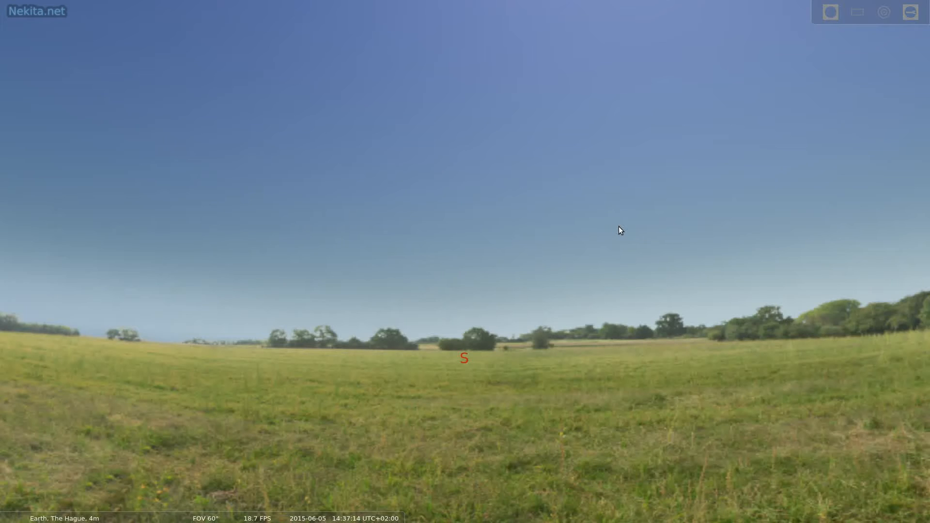
pyautogui.moveTo(282, 300)
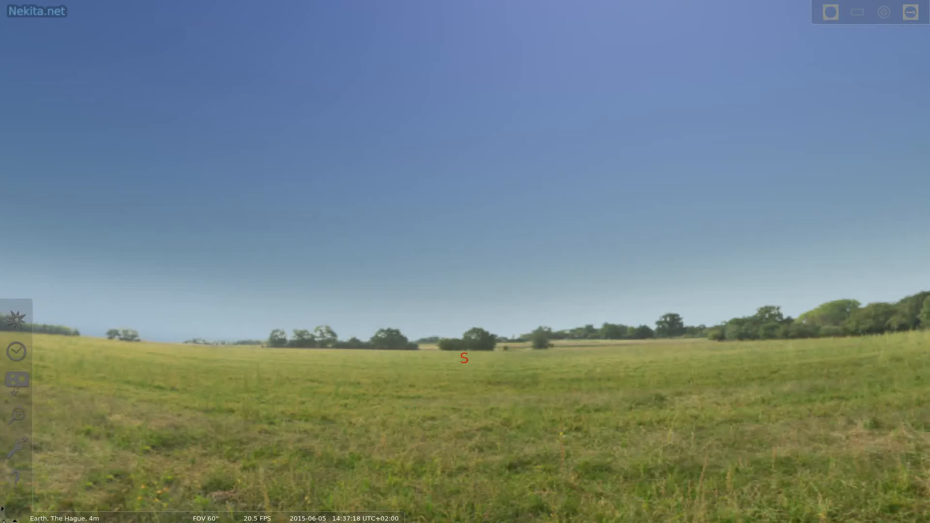
pyautogui.moveTo(17, 447)
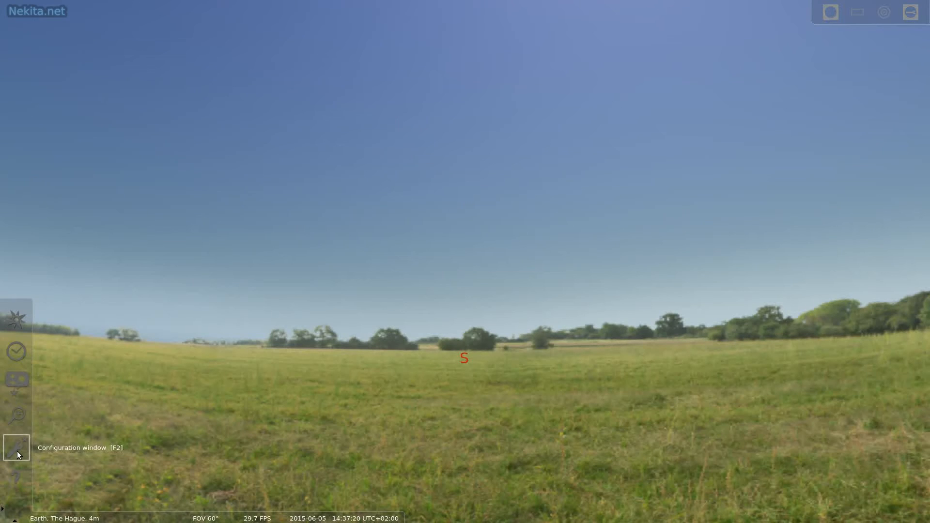
# In Configuration (F2) Plugins, select Satellites and set it to load at startup
pyautogui.click(16, 447)
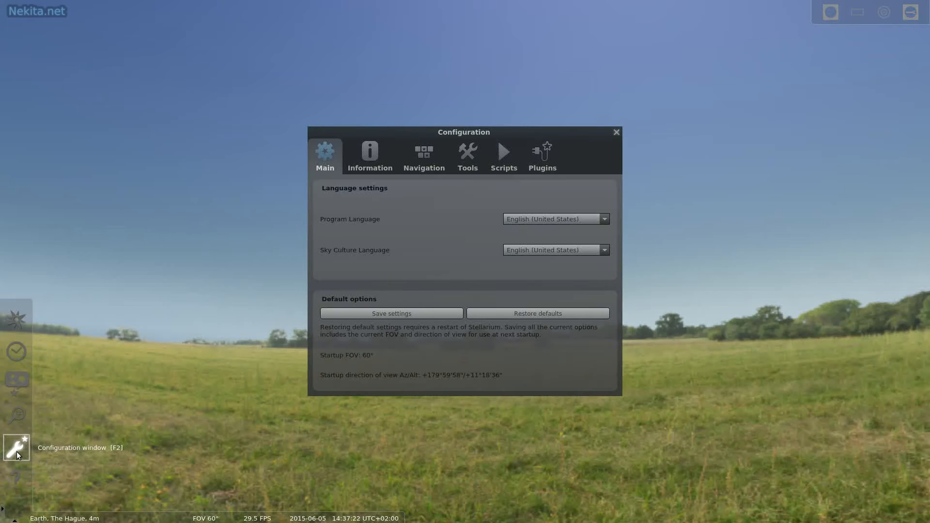
pyautogui.moveTo(507, 156)
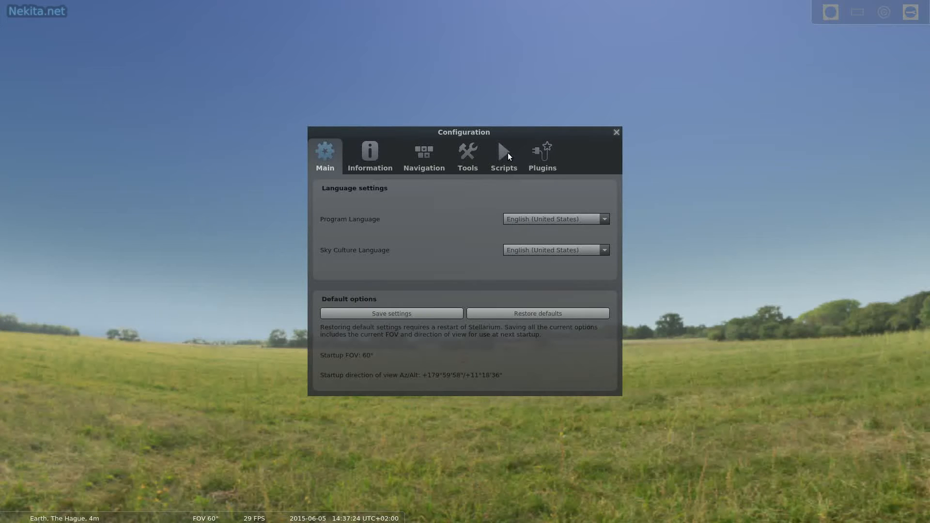
pyautogui.click(541, 153)
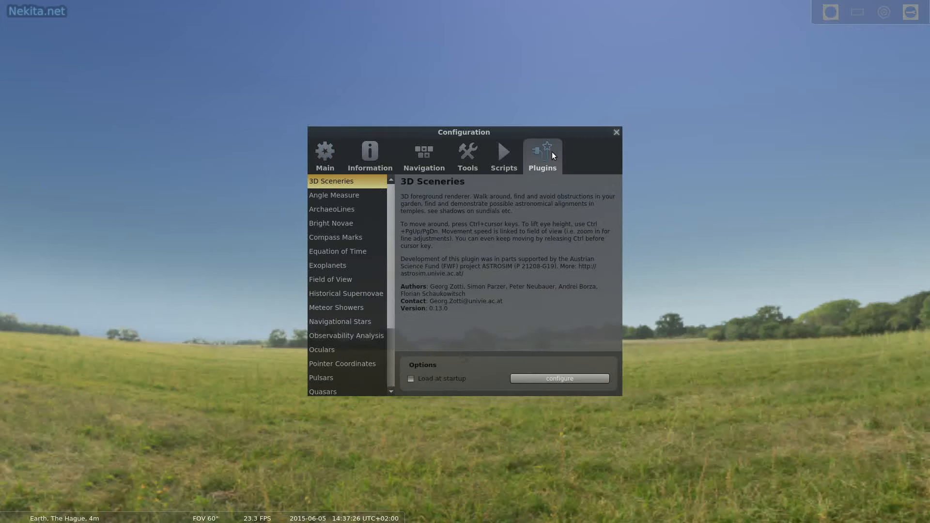
pyautogui.moveTo(340, 384)
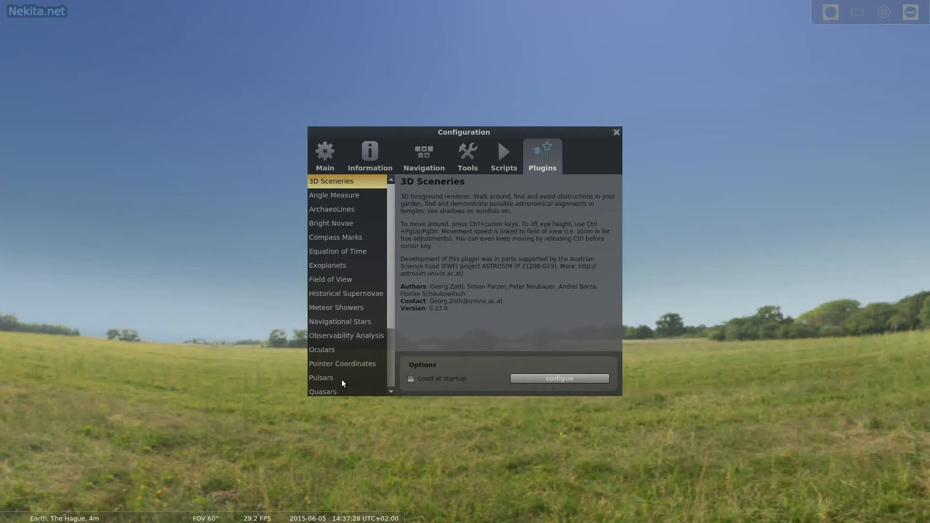
pyautogui.scroll(-3)
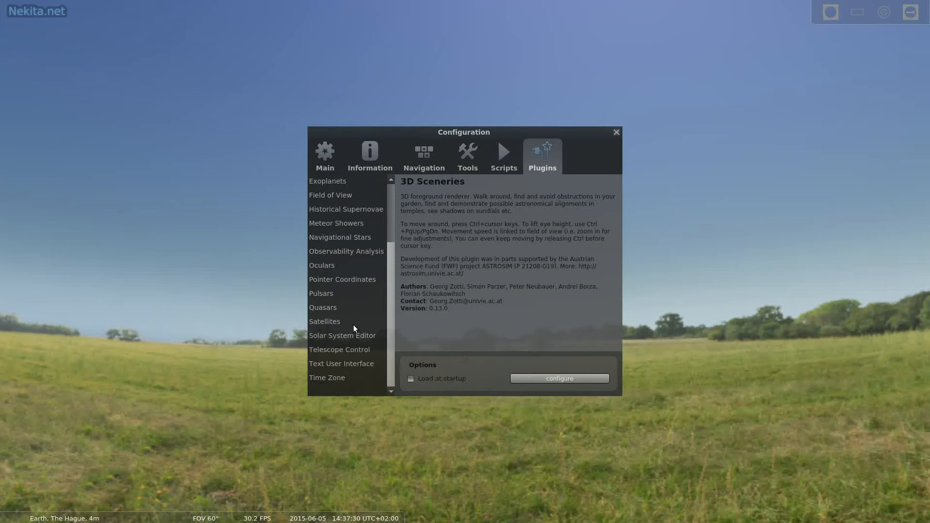
pyautogui.click(325, 320)
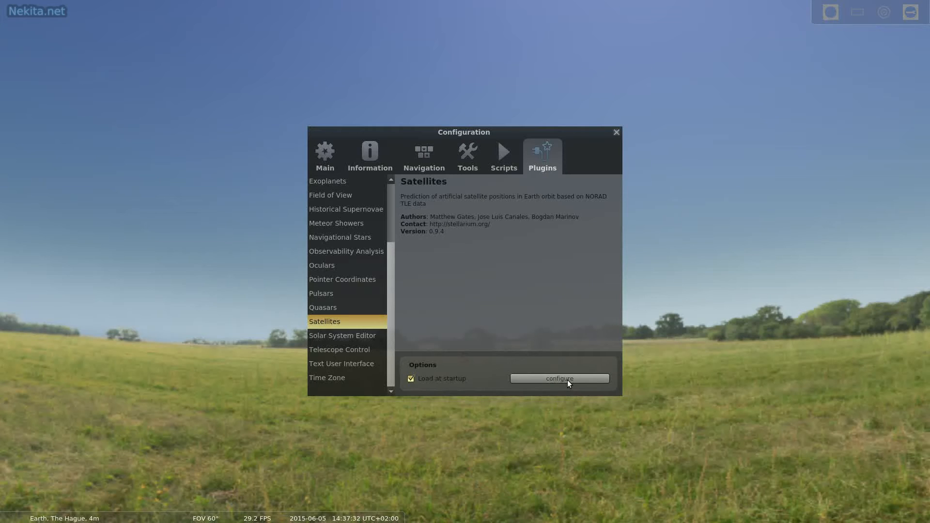
# Enable satellite Labels, disable Realistic mode, and save these settings as default
pyautogui.click(558, 378)
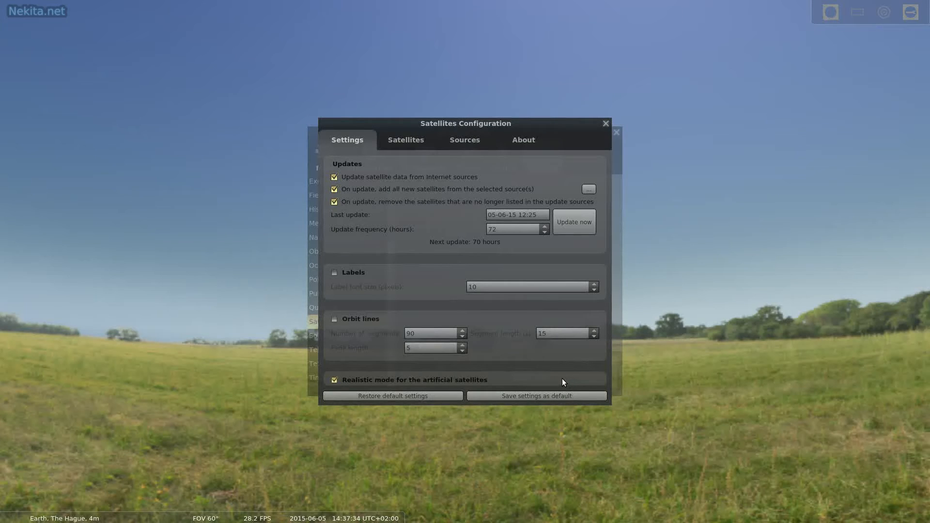
pyautogui.moveTo(355, 271)
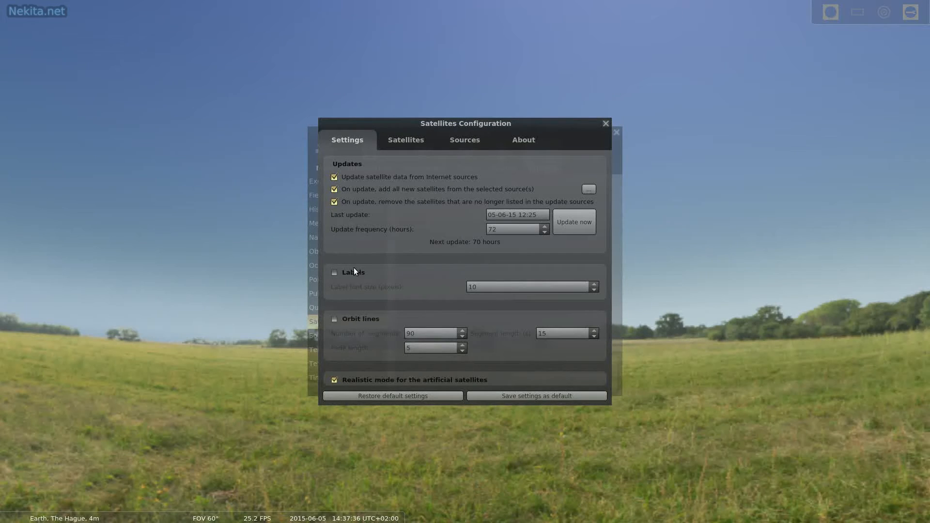
pyautogui.click(334, 272)
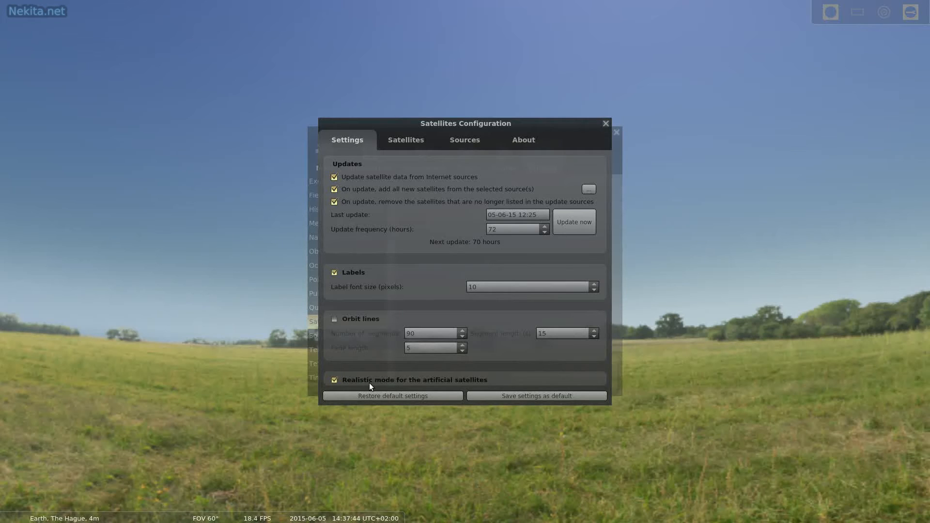
pyautogui.click(334, 380)
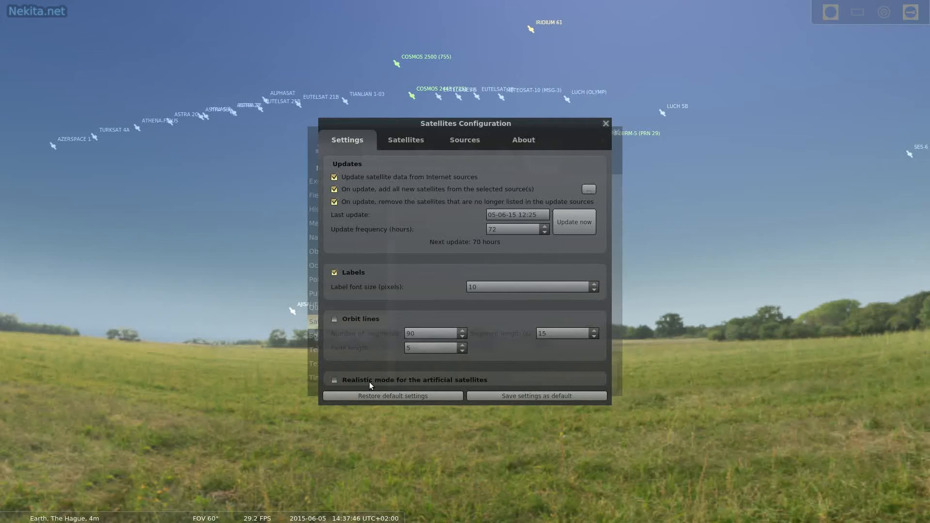
pyautogui.moveTo(522, 379)
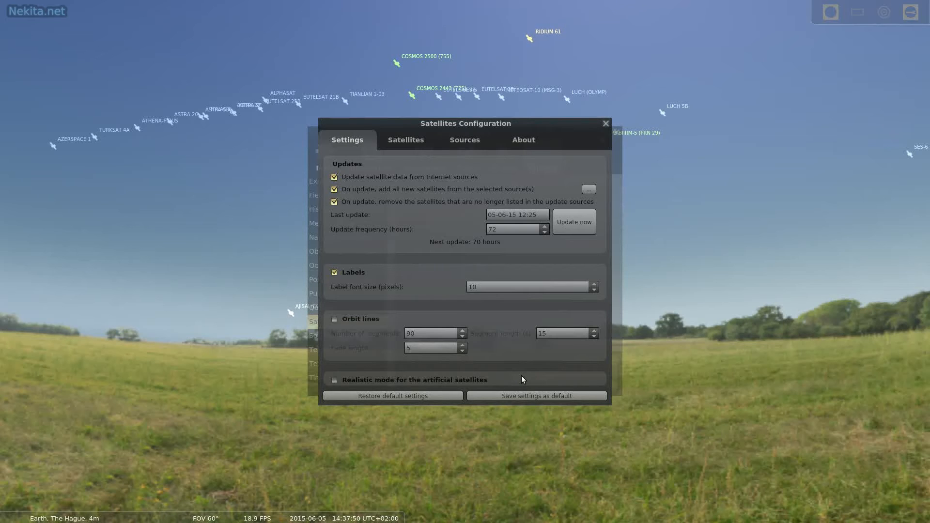
pyautogui.moveTo(514, 417)
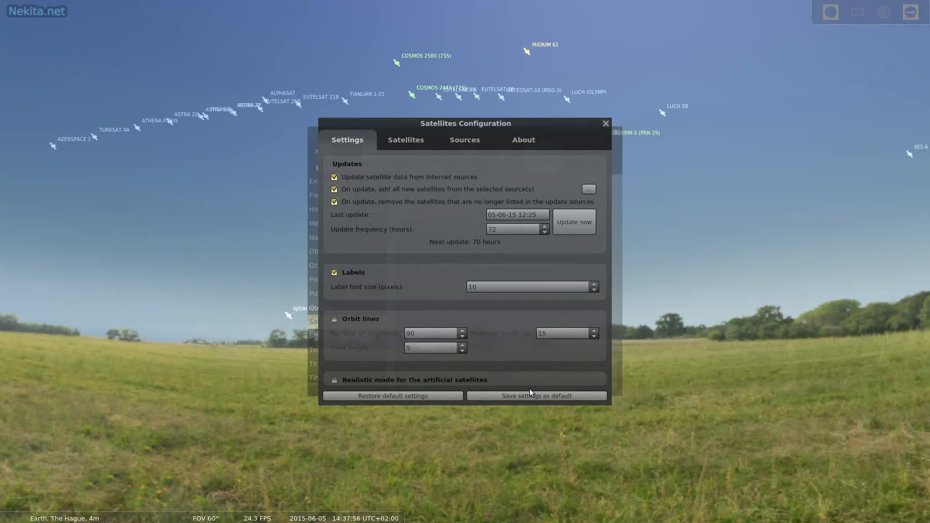
pyautogui.click(604, 123)
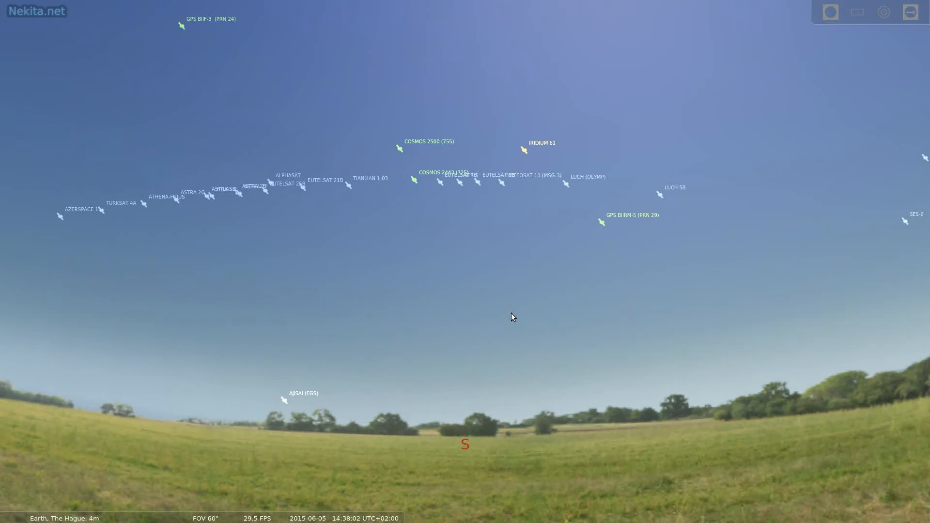
pyautogui.moveTo(761, 346)
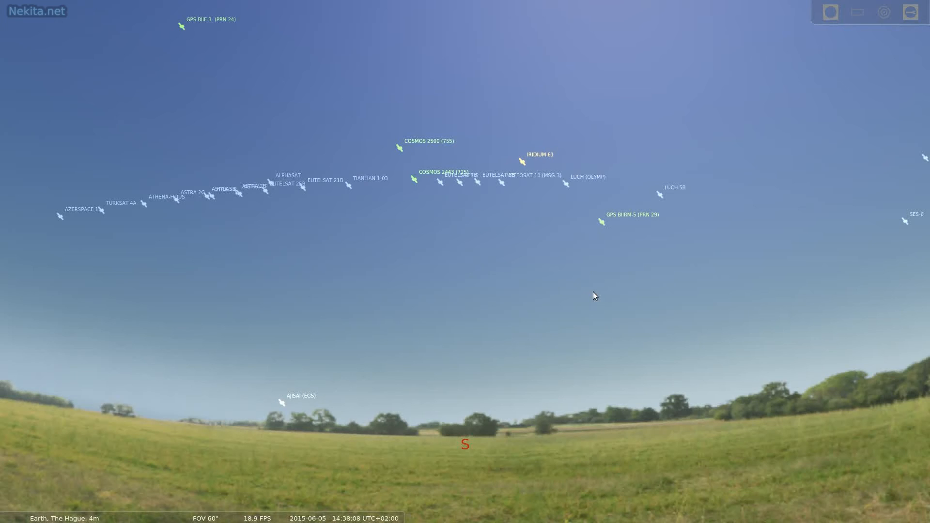
pyautogui.moveTo(550, 327)
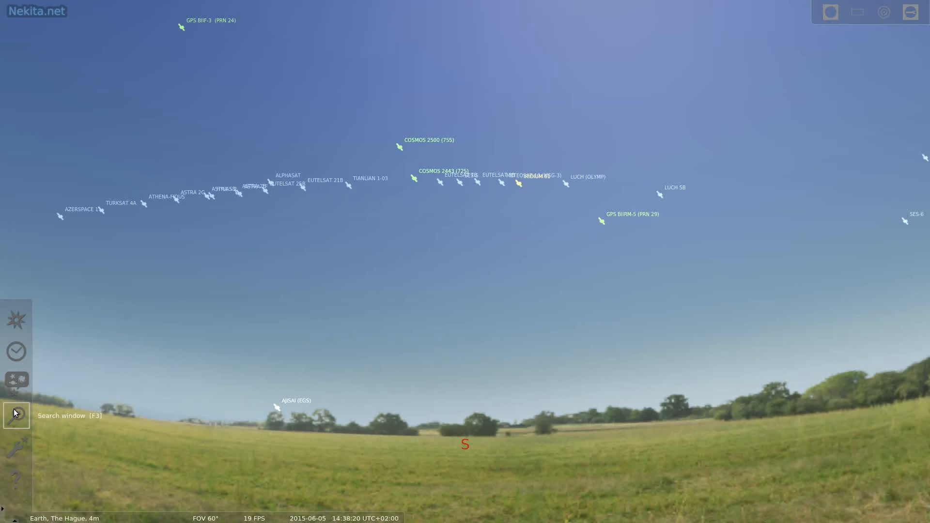
pyautogui.moveTo(764, 386)
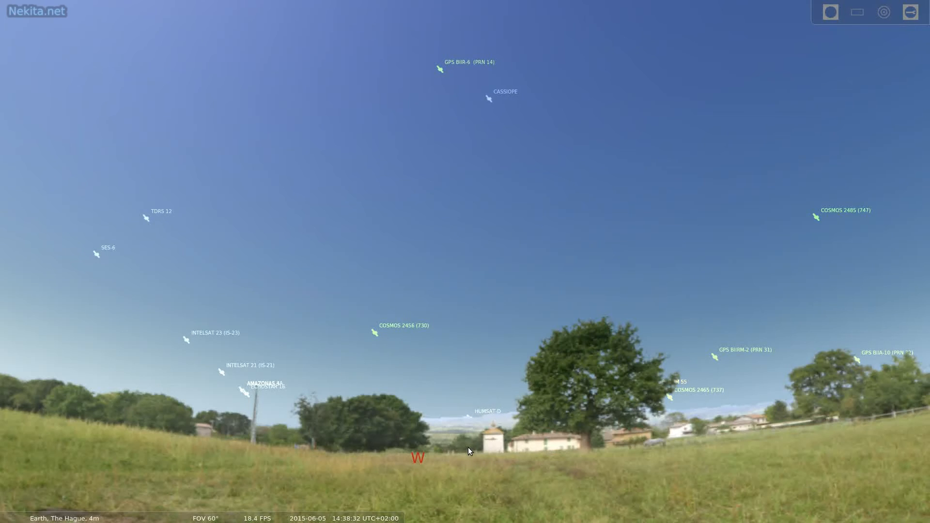
pyautogui.moveTo(17, 447)
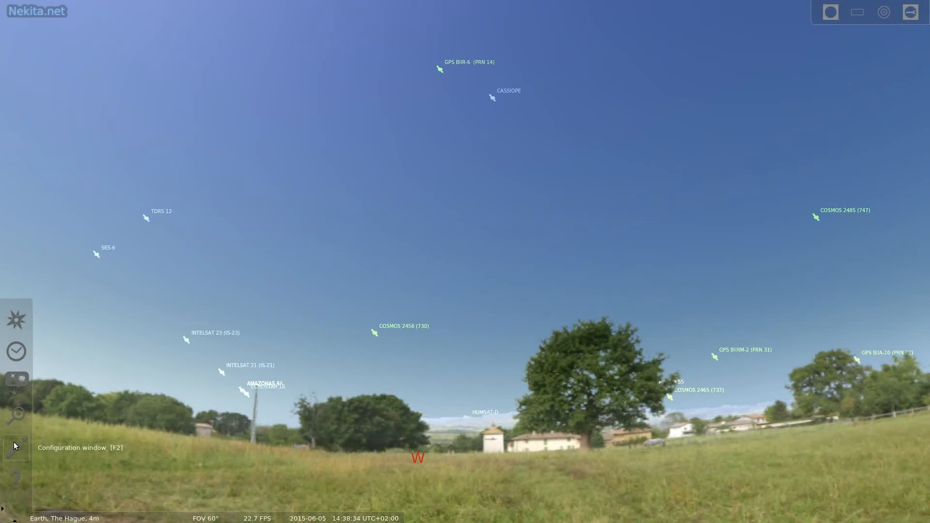
# Run Update now for satellite orbital data, then close the settings windows
pyautogui.click(17, 448)
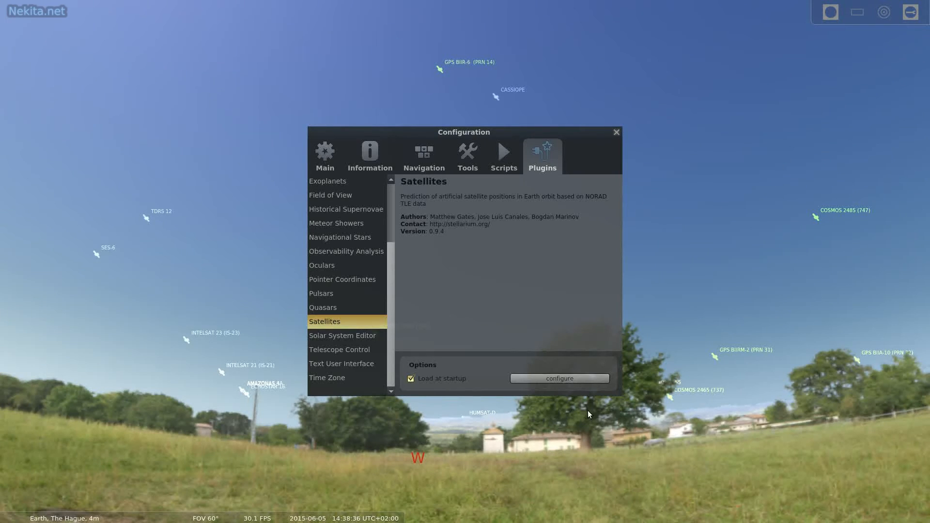
pyautogui.click(558, 378)
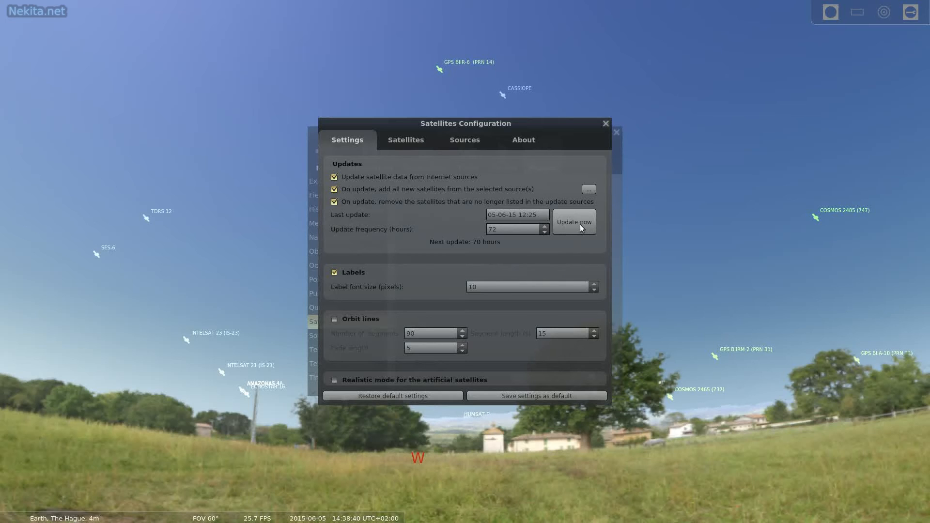
pyautogui.click(573, 221)
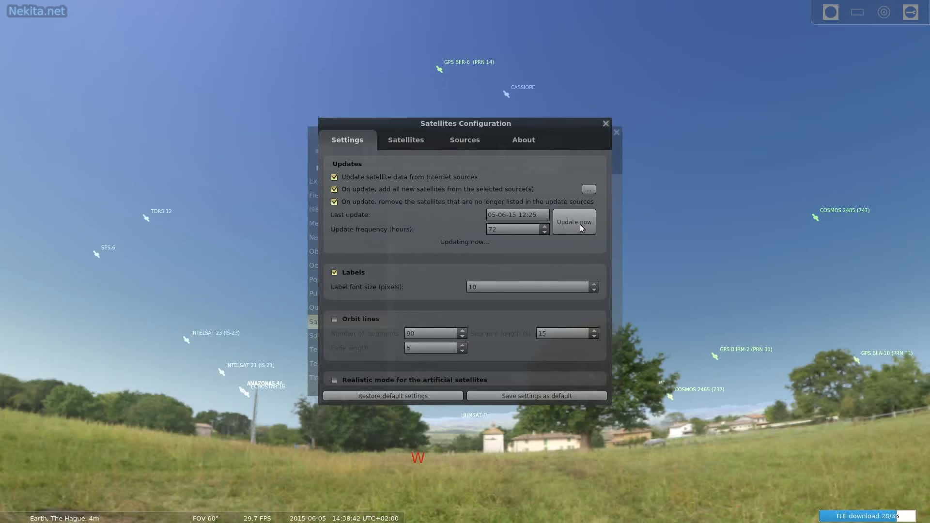
pyautogui.click(572, 222)
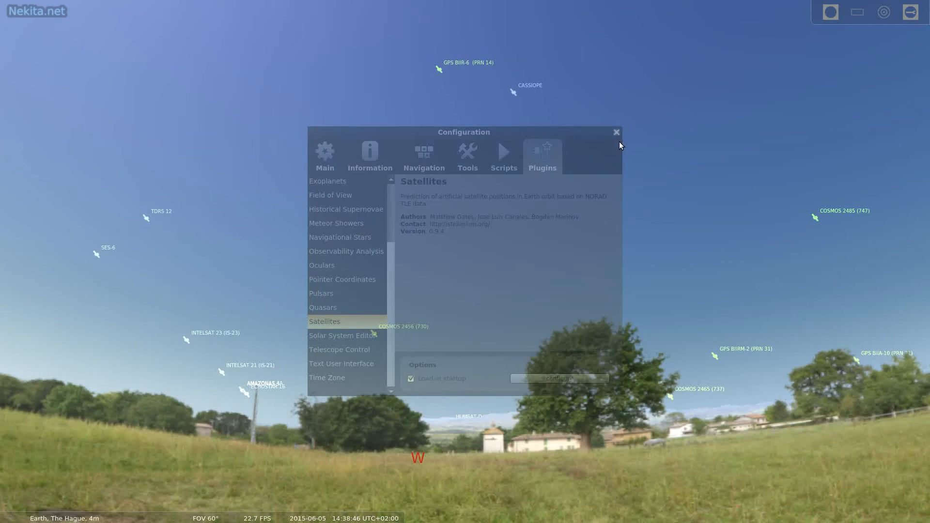
pyautogui.click(615, 132)
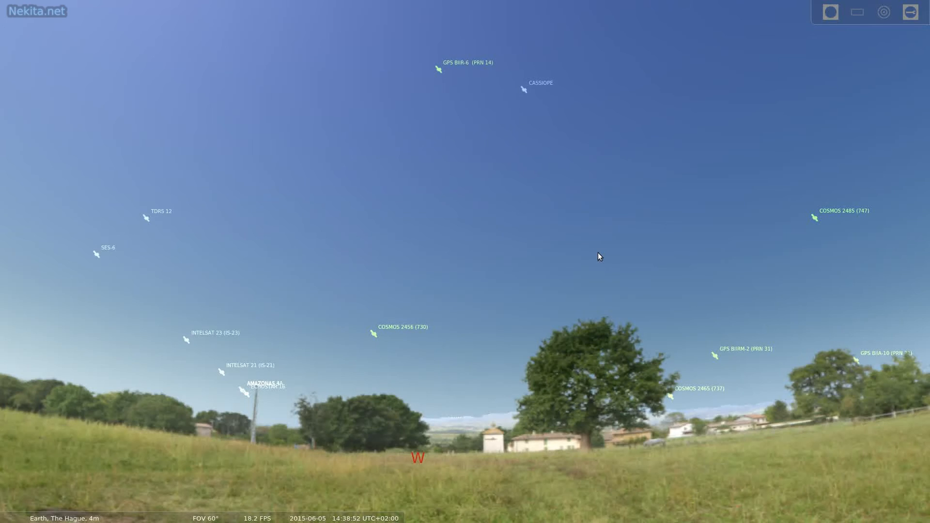
pyautogui.moveTo(81, 165)
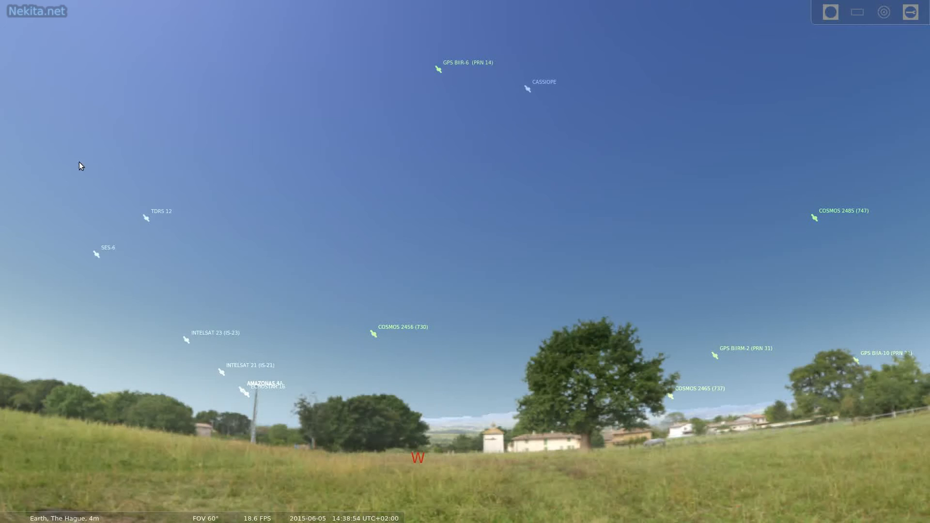
pyautogui.moveTo(303, 337)
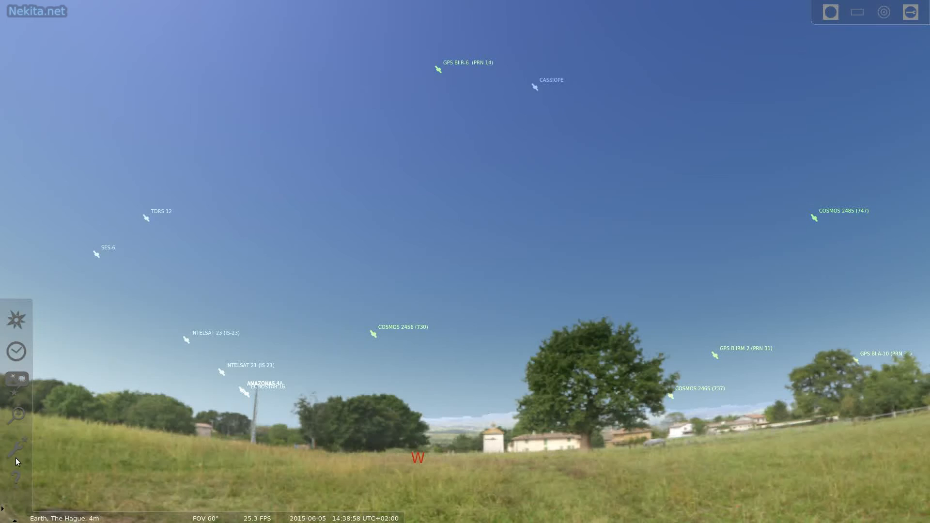
pyautogui.click(17, 442)
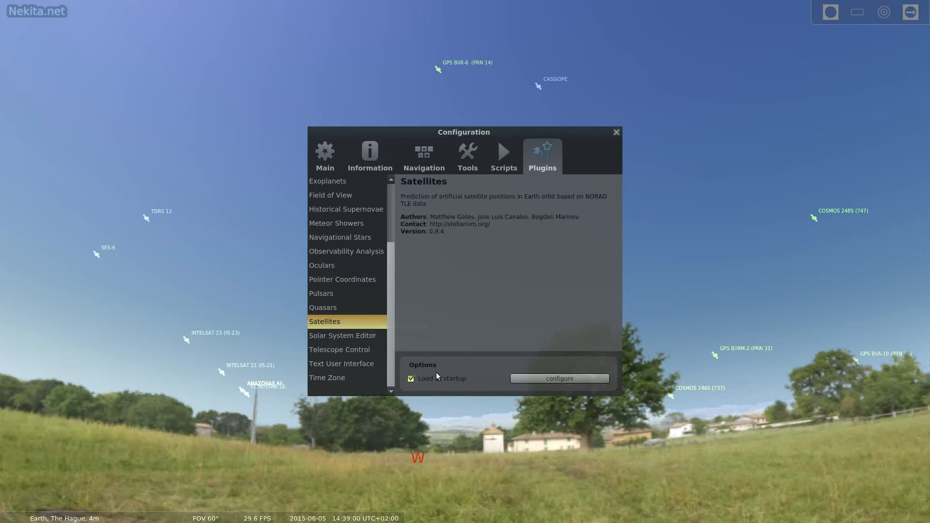
pyautogui.click(558, 378)
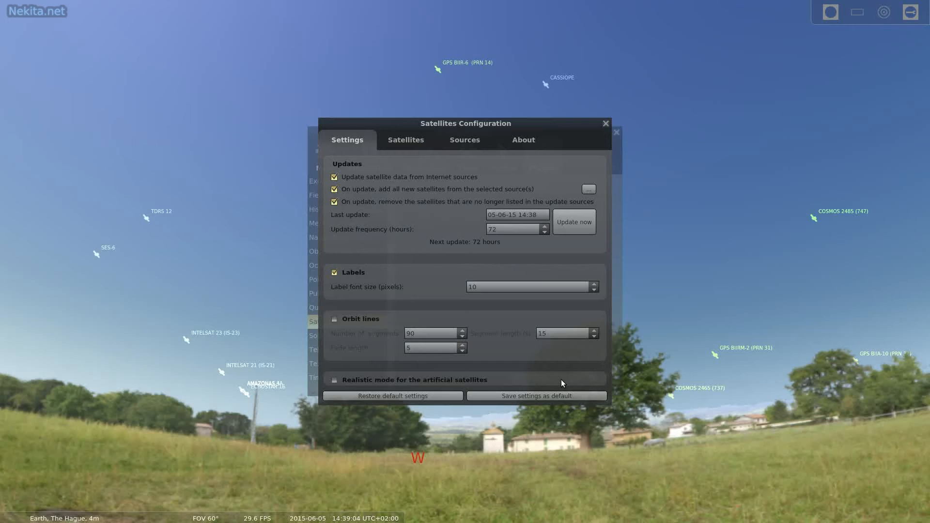
pyautogui.click(334, 380)
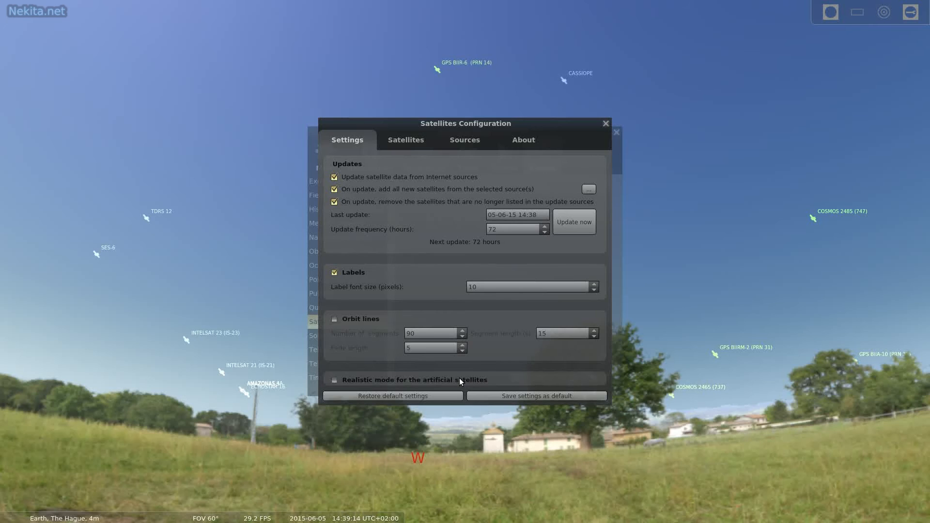
pyautogui.moveTo(546, 325)
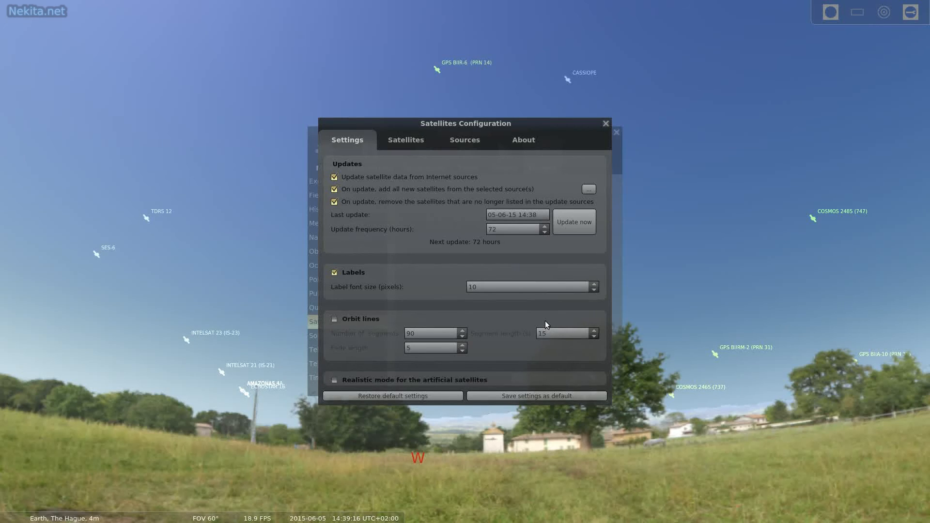
pyautogui.moveTo(361, 424)
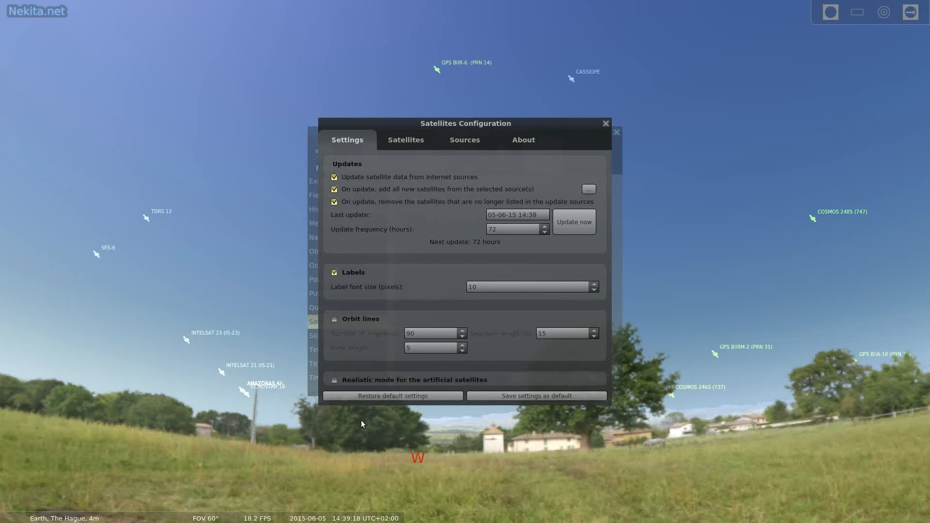
pyautogui.moveTo(636, 137)
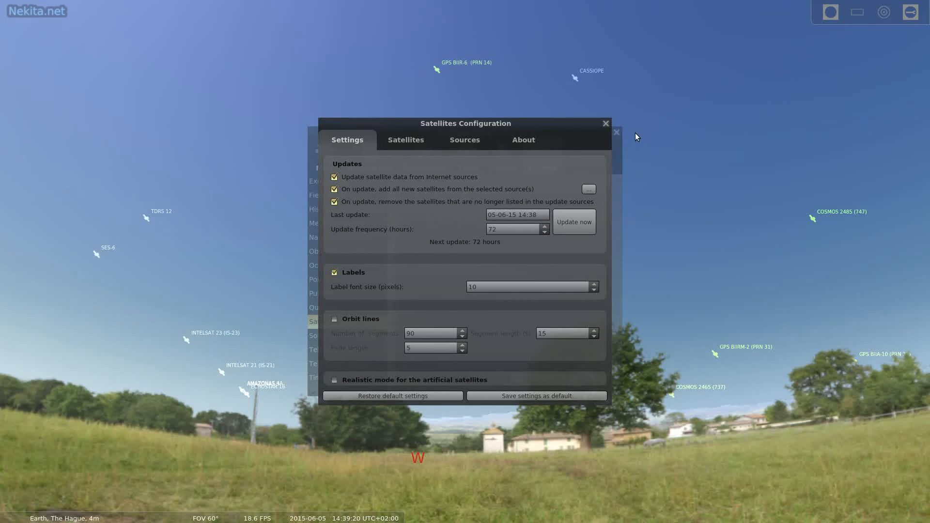
pyautogui.click(604, 123)
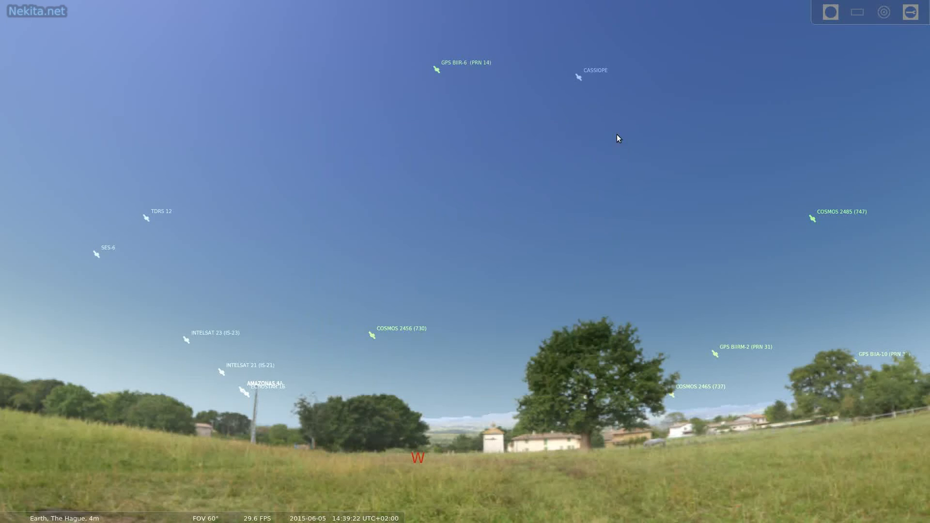
pyautogui.moveTo(598, 137)
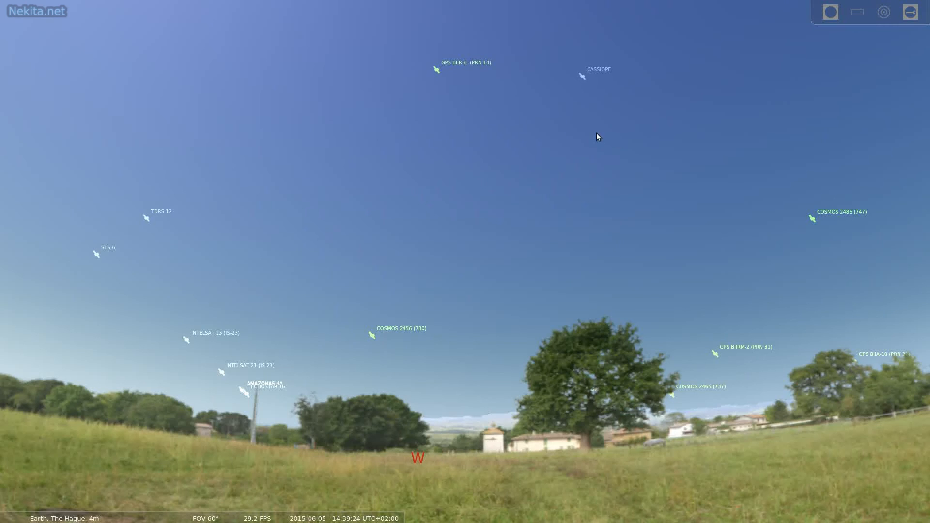
pyautogui.moveTo(193, 255)
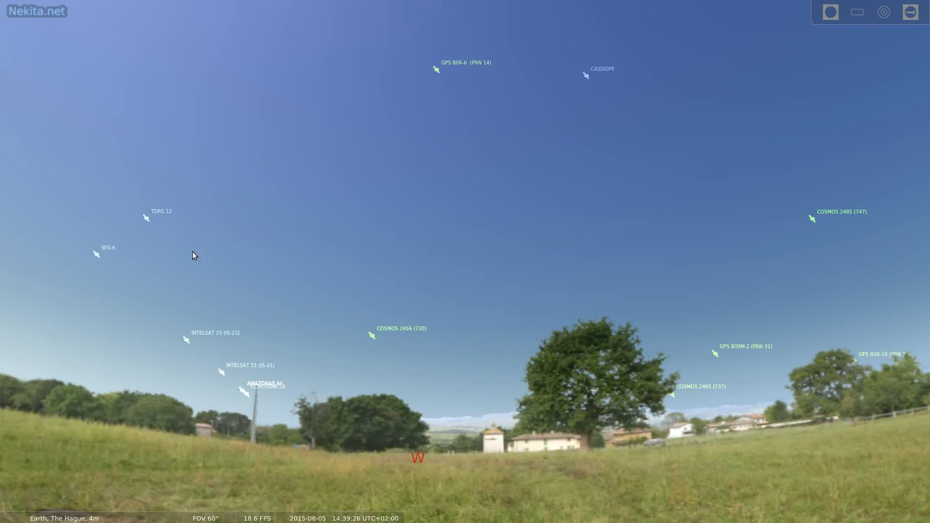
pyautogui.moveTo(191, 419)
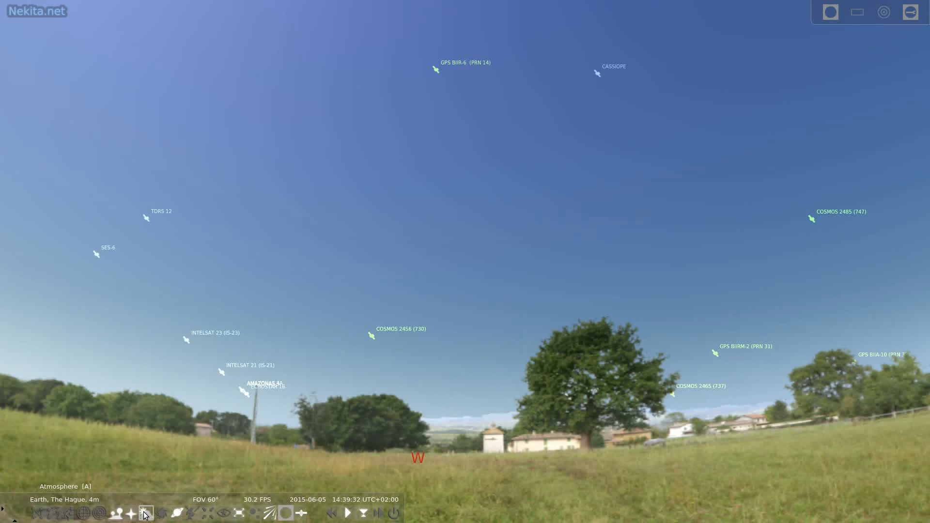
# Switch off the atmosphere, then toggle satellite hints off and back on
pyautogui.click(145, 513)
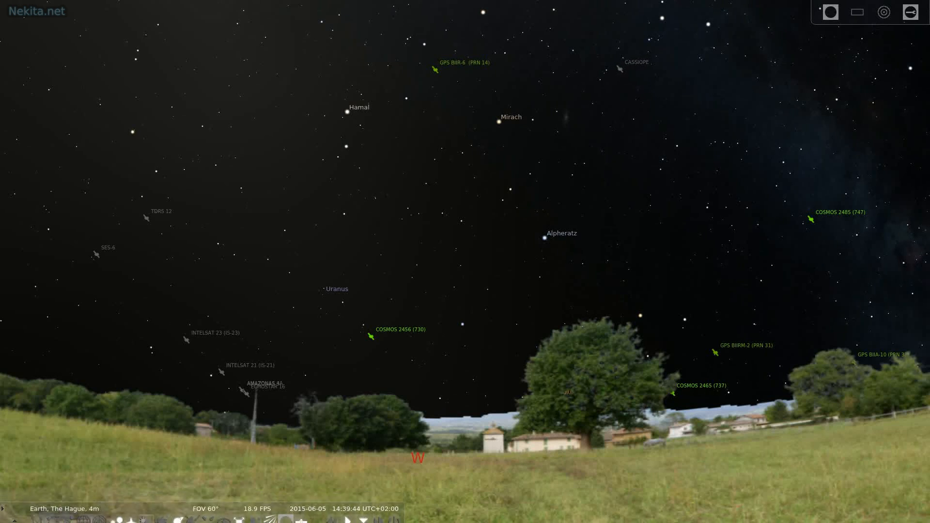
pyautogui.click(285, 513)
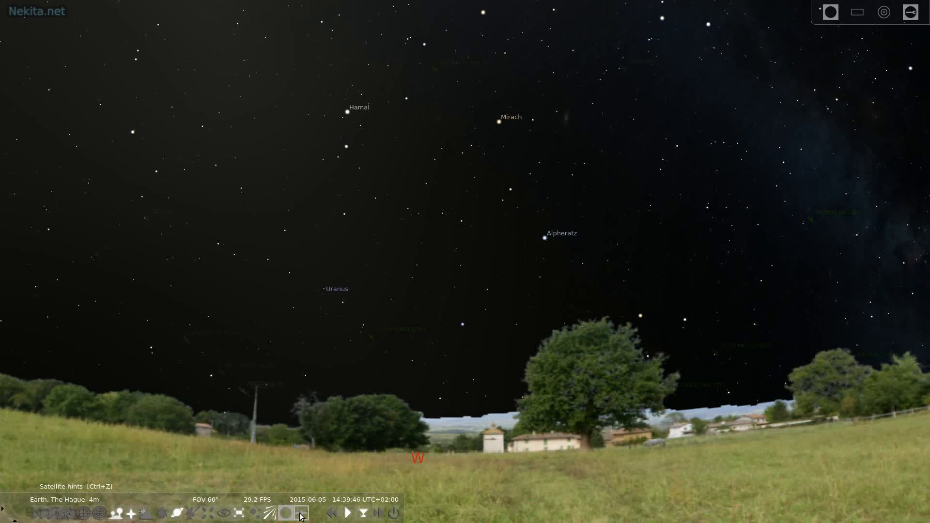
pyautogui.click(286, 513)
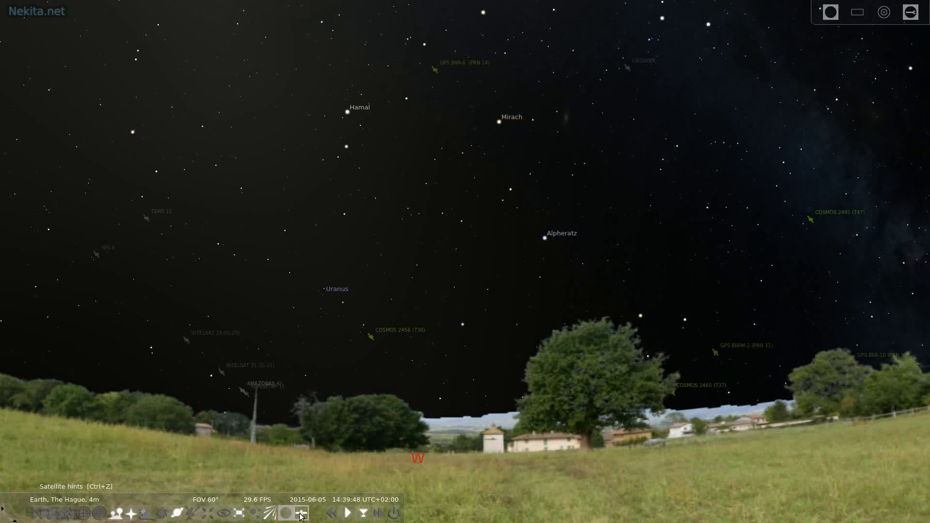